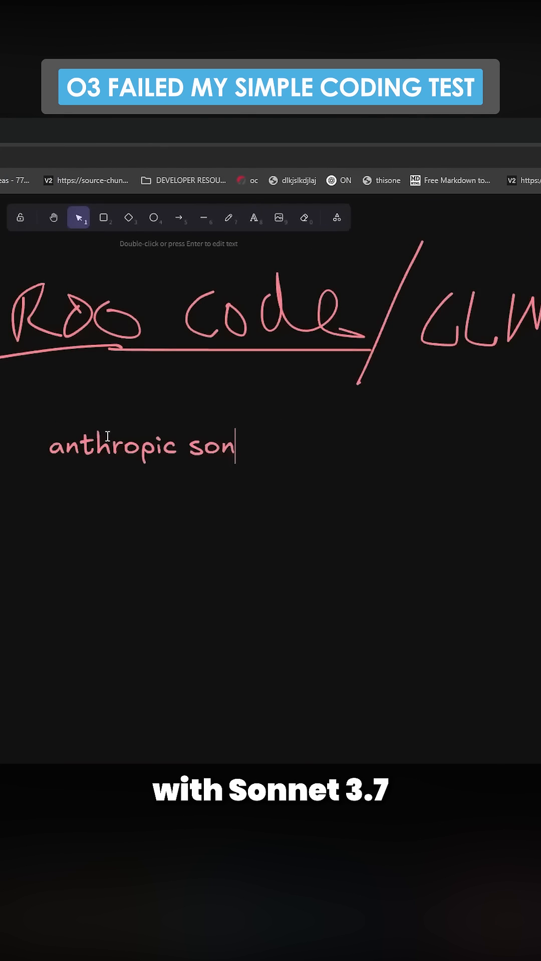
Write 'anthropic sonnet 3.7' and 'gemini 2.5 pro' on separate lines under the Roo Code heading
type("net 3.7")
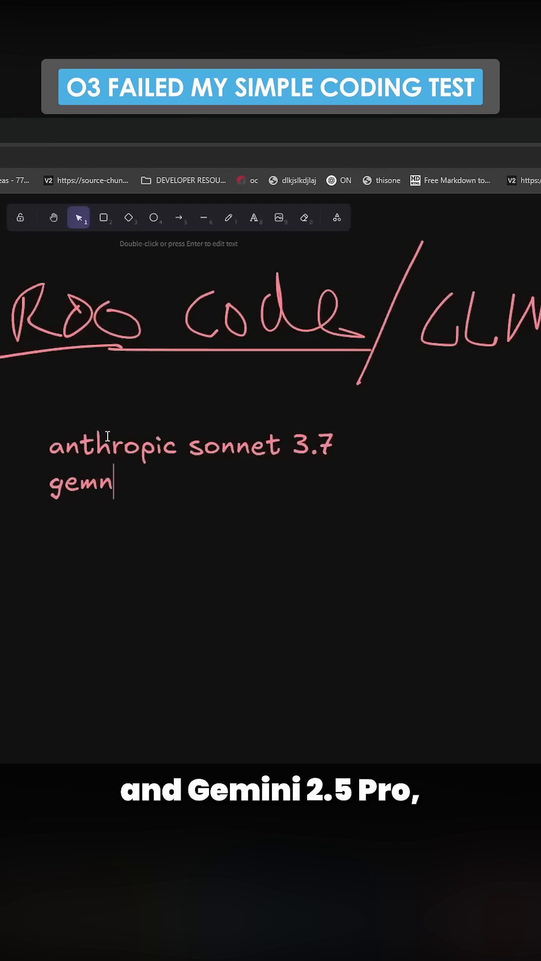
type("ini 2.5 pro")
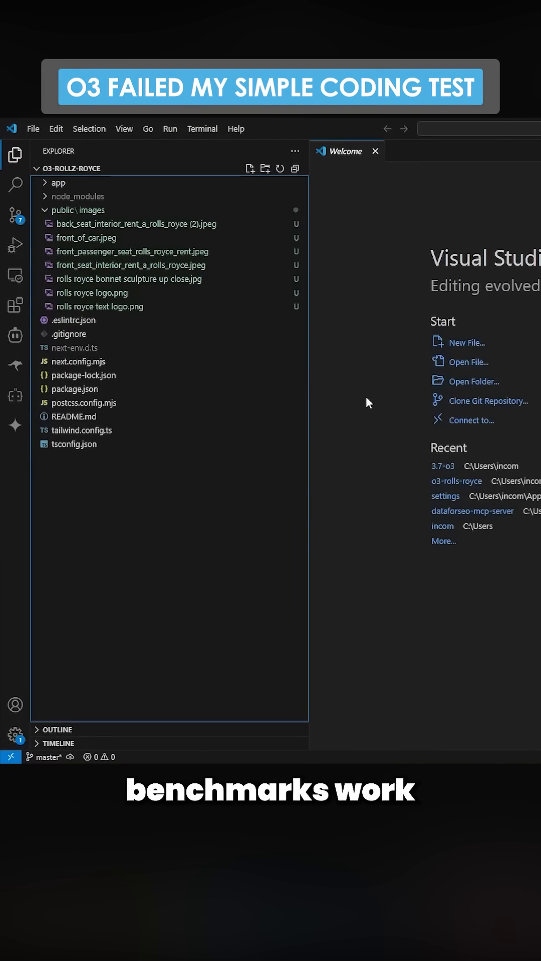
Bring up the Roo Code conversation showing the o3 architecture plan and its question
left_click(15, 364)
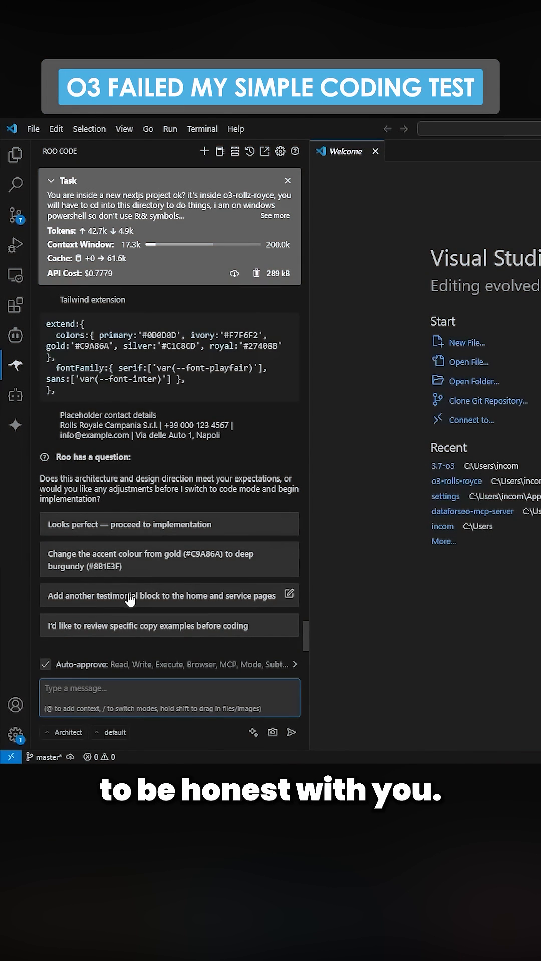
Approve the plan so Roo Code implements the bilingual pages and starts the dev server
left_click(168, 524)
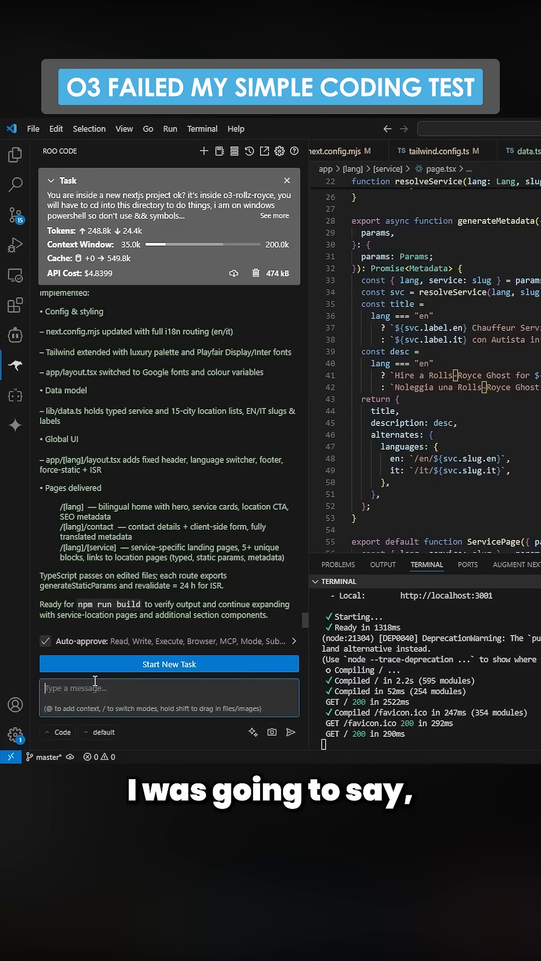
Send Roo Code a follow-up that the homepage is still vanilla, asking for a production-ready app
type("this is still just")
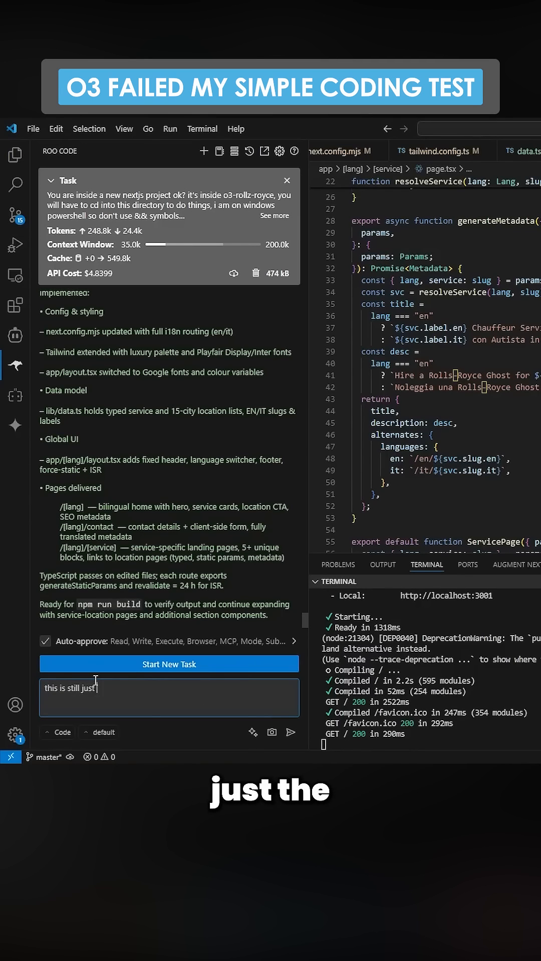
type("the vanilla homepage for a nextjs app, please ensure to make the app fullyproduc")
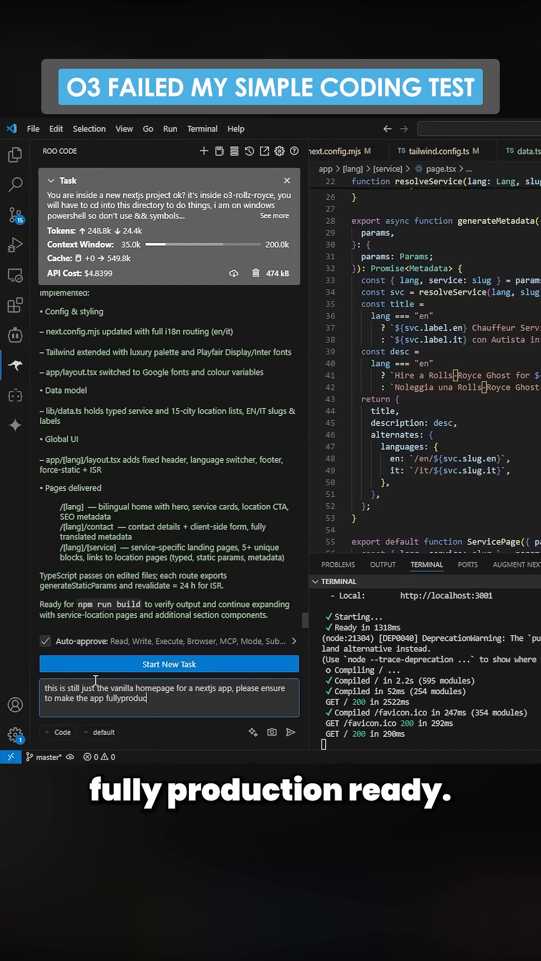
left_click(291, 732)
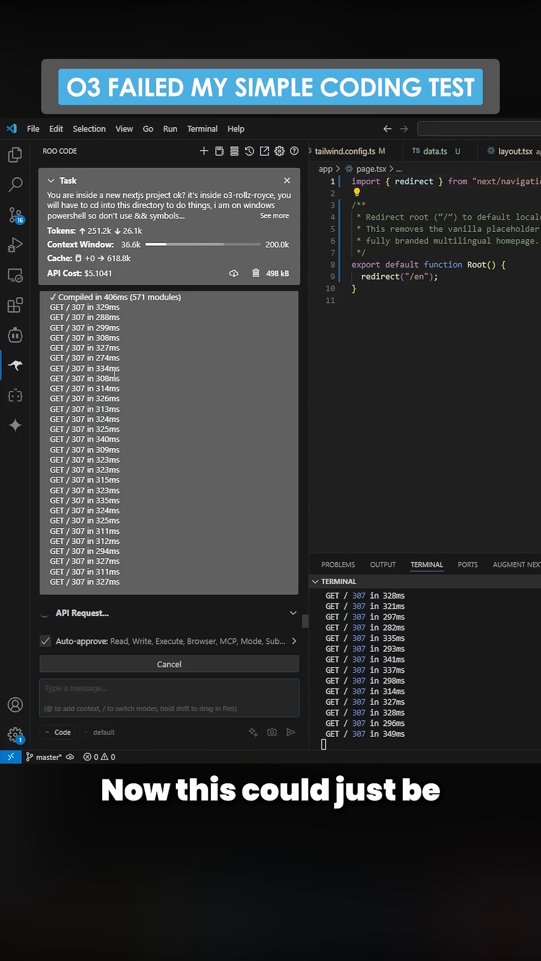
mouse_move(140, 318)
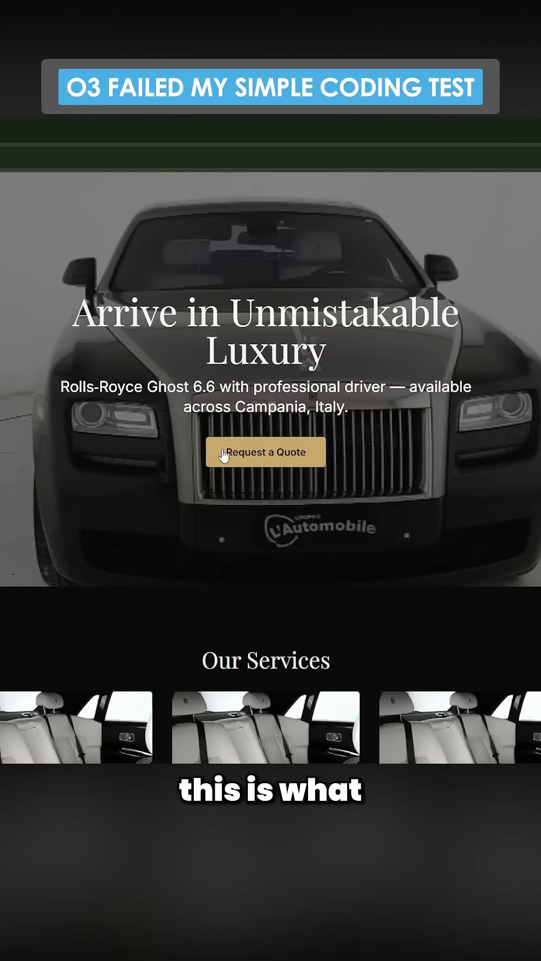
mouse_move(233, 173)
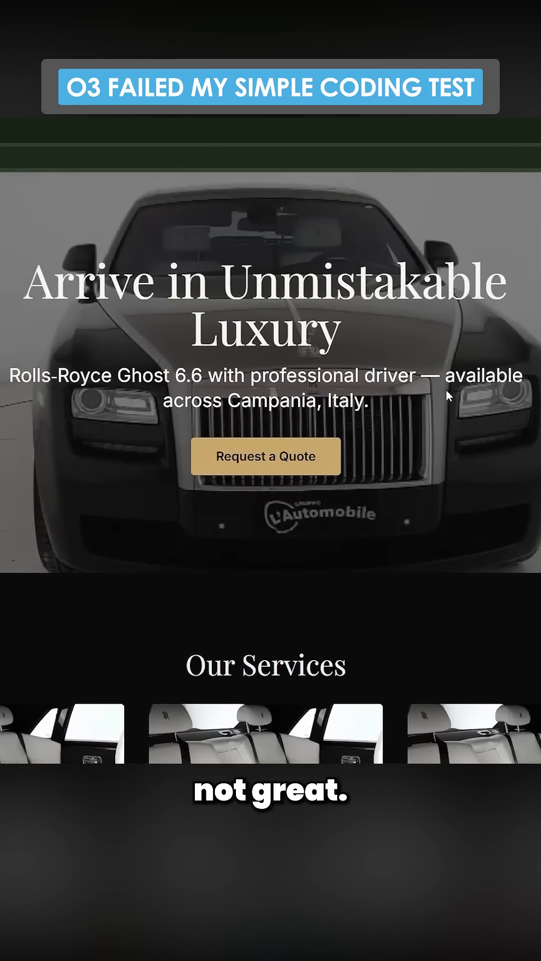
Scroll the homepage past the hero to the Our Services cards and Campania city links
scroll("down", 3)
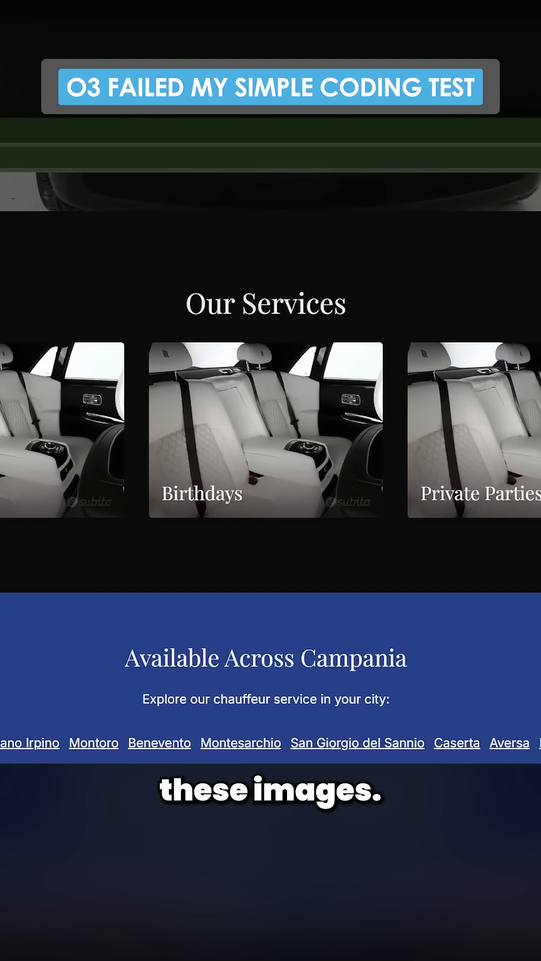